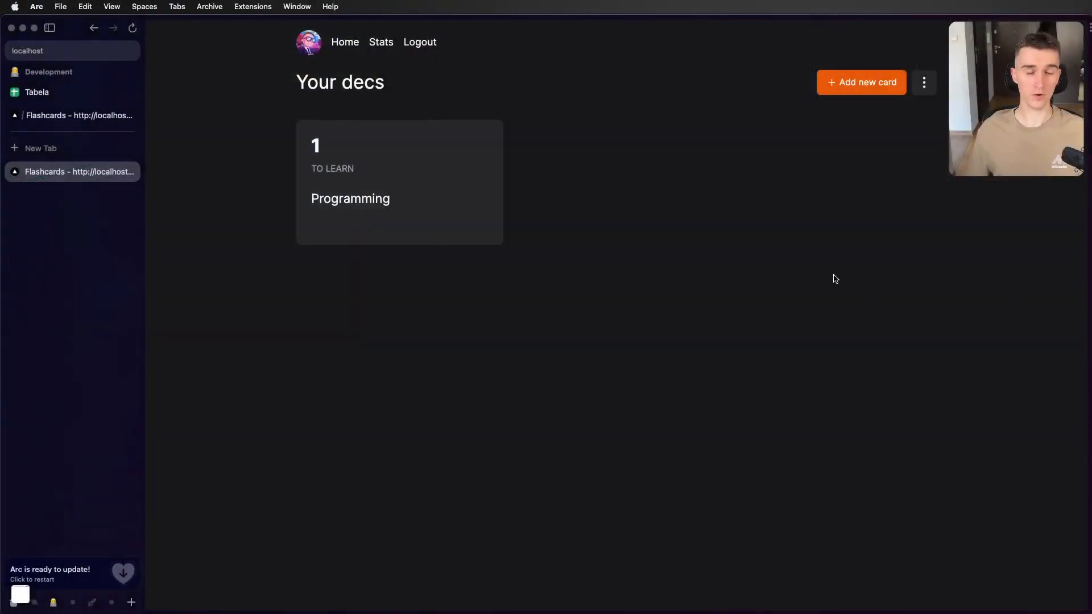
Create a new deck named 'Test' in the Flashcards app
double_click(362, 82)
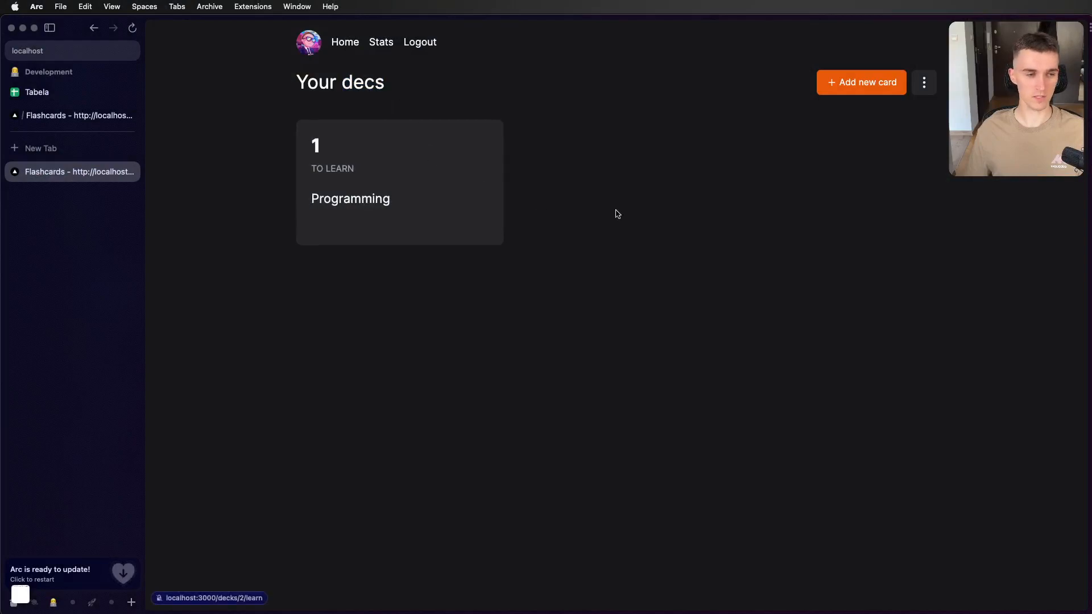
left_click(923, 82)
type("Test")
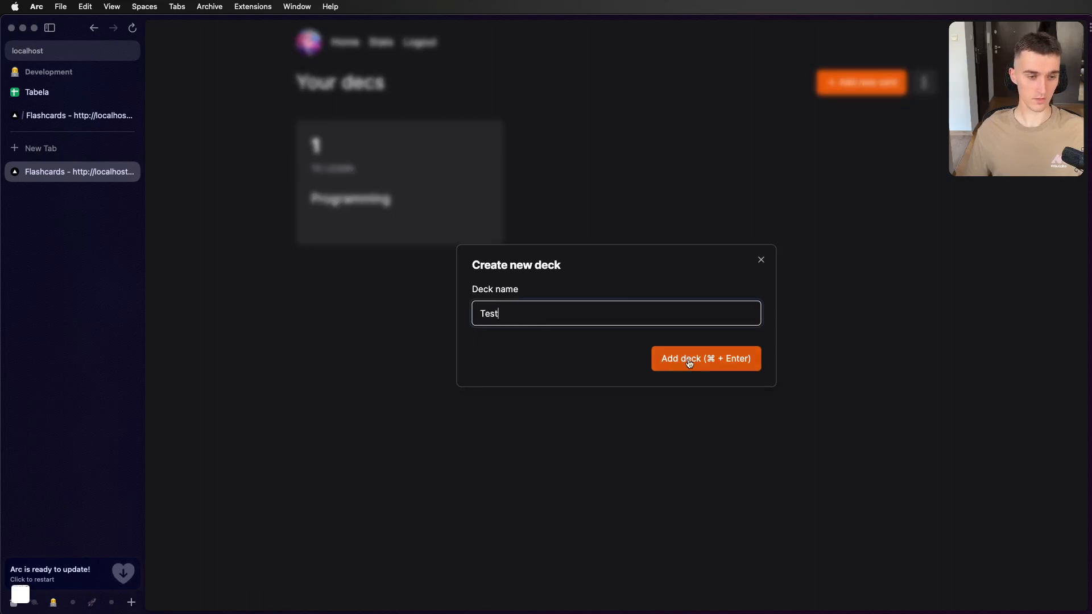
left_click(705, 358)
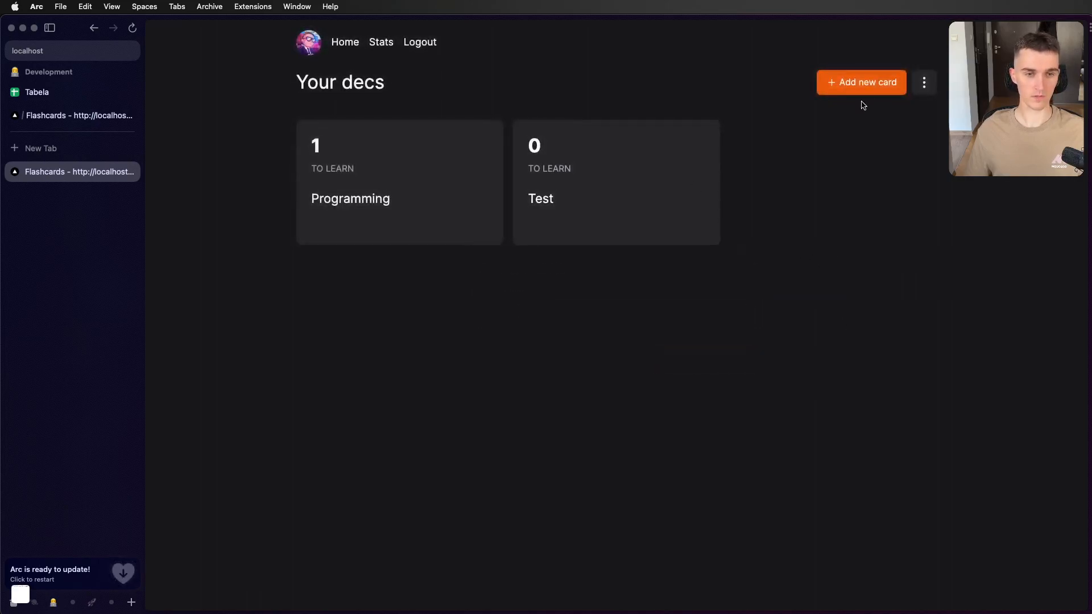
Add one new card to the Test deck
left_click(860, 82)
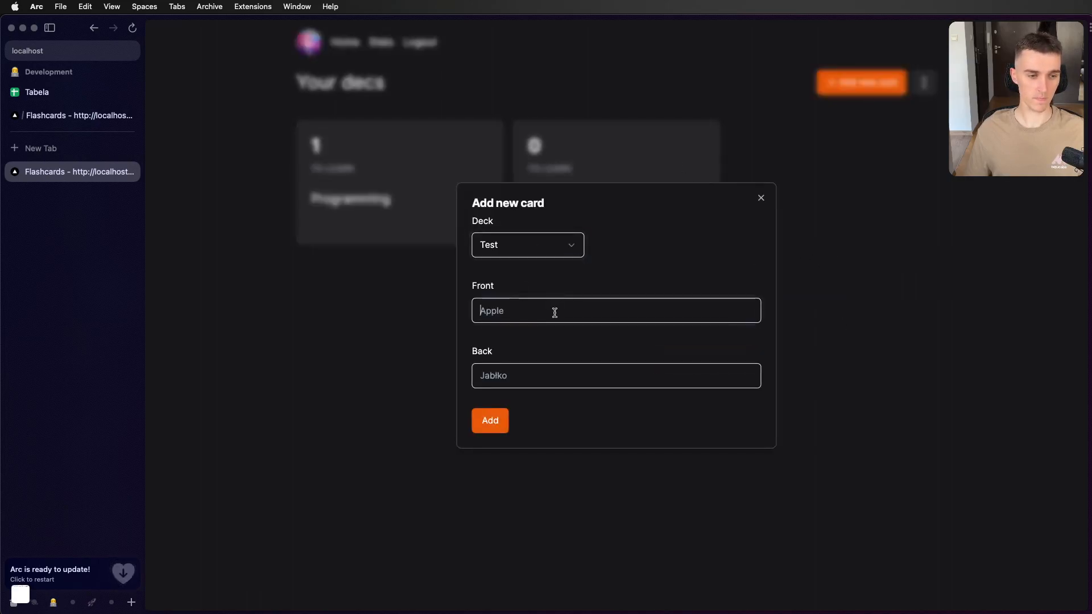
left_click(489, 419)
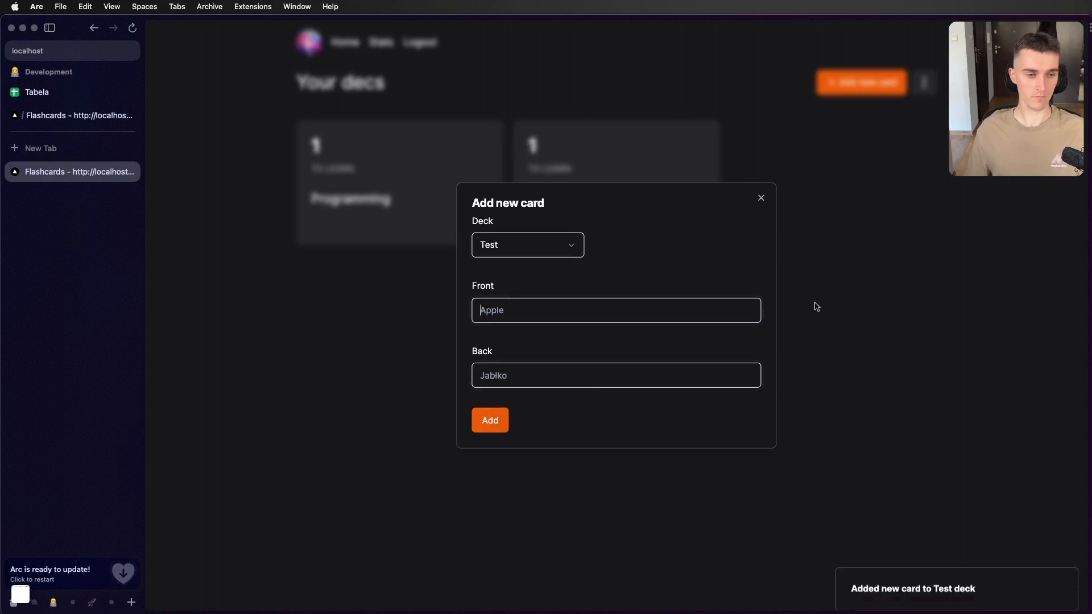
left_click(489, 419)
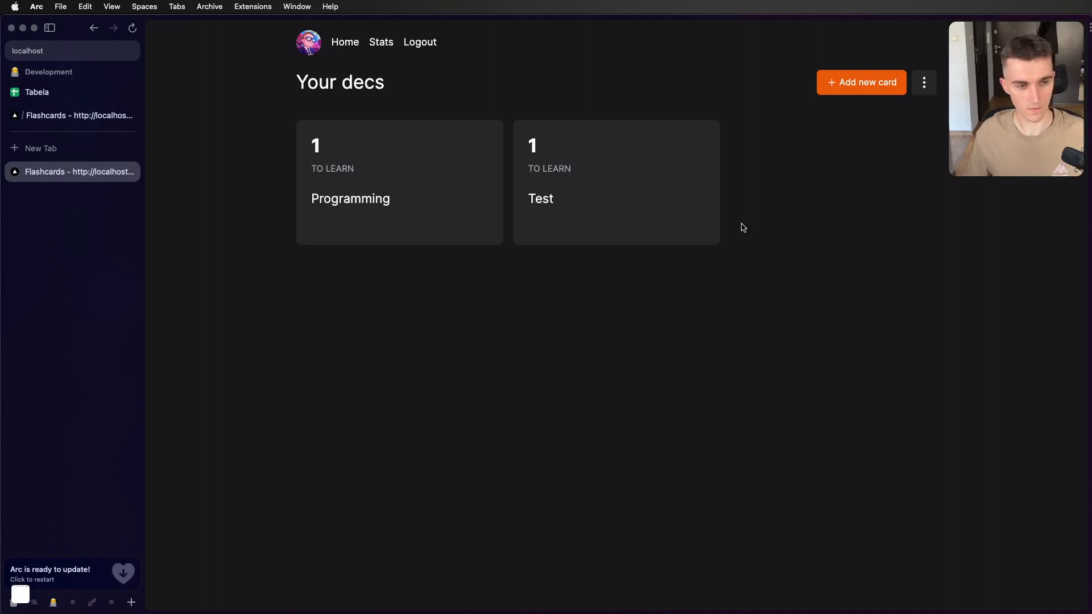
mouse_move(753, 224)
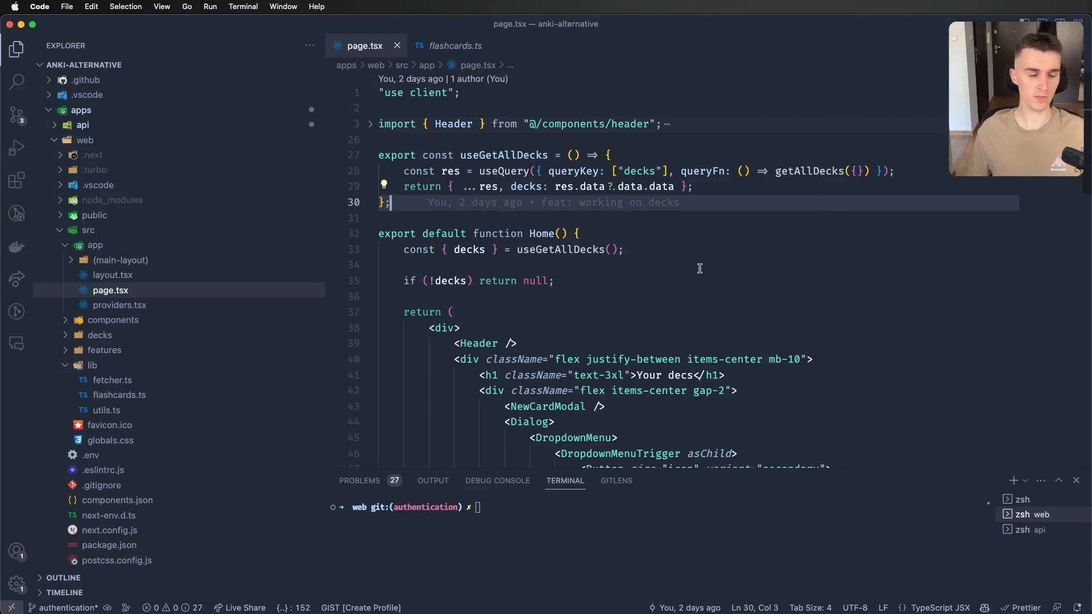
Review the all-decks query line in page.tsx, then open the root package.json
left_click(625, 249)
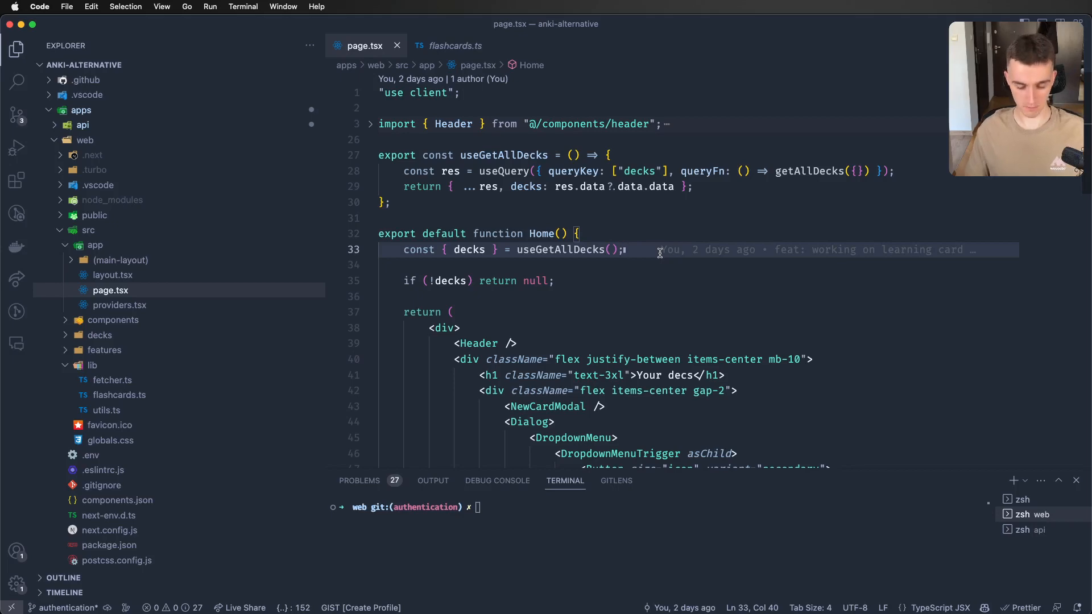
left_click(109, 323)
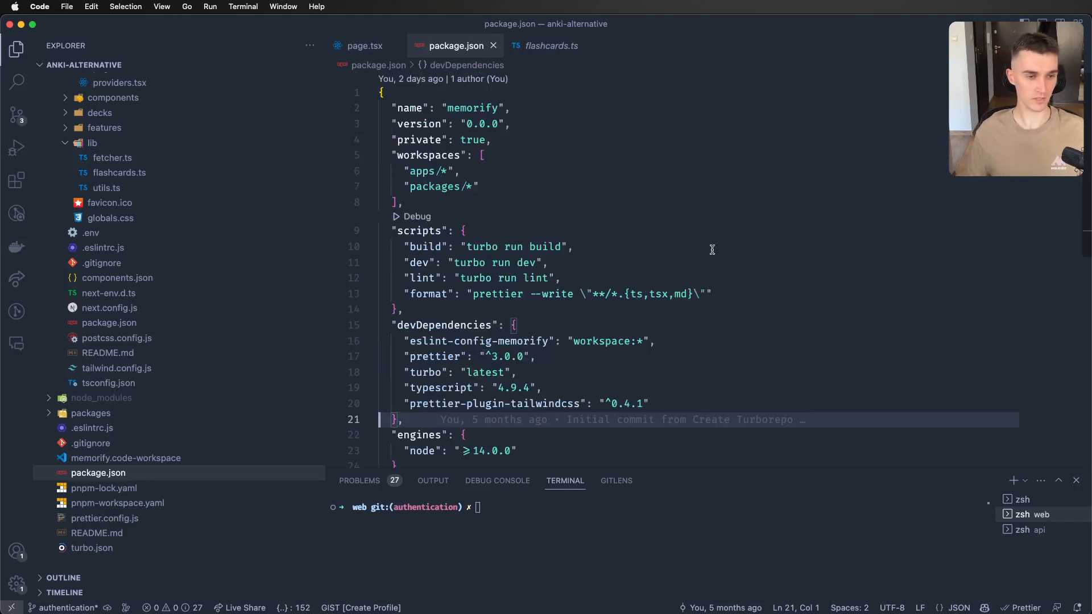
Open apps/web package.json via 'pack' and follow its generate script's documentation link
type("pack")
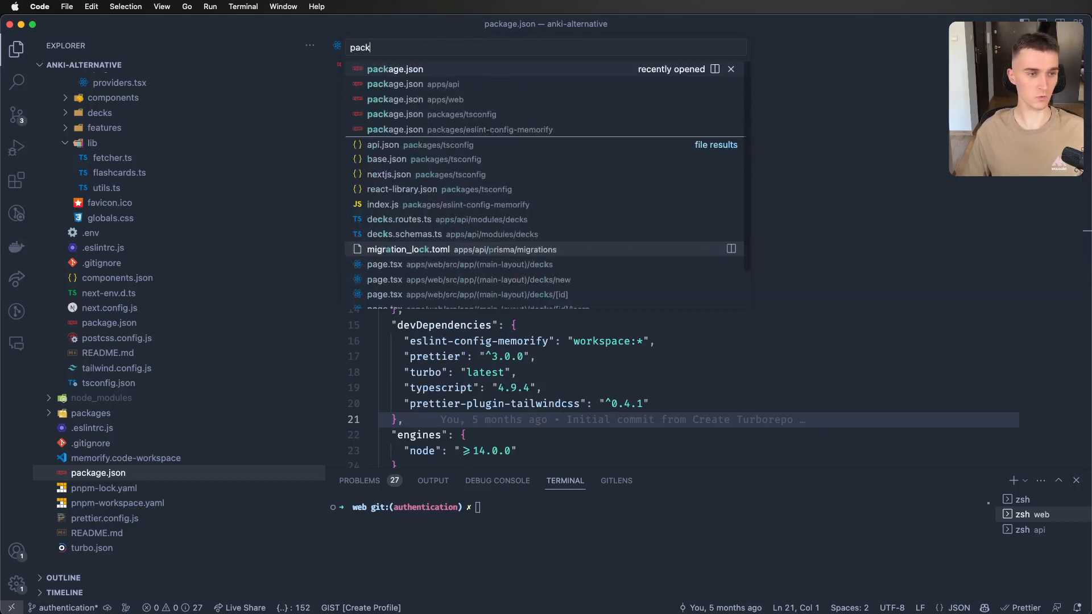
mouse_move(414, 99)
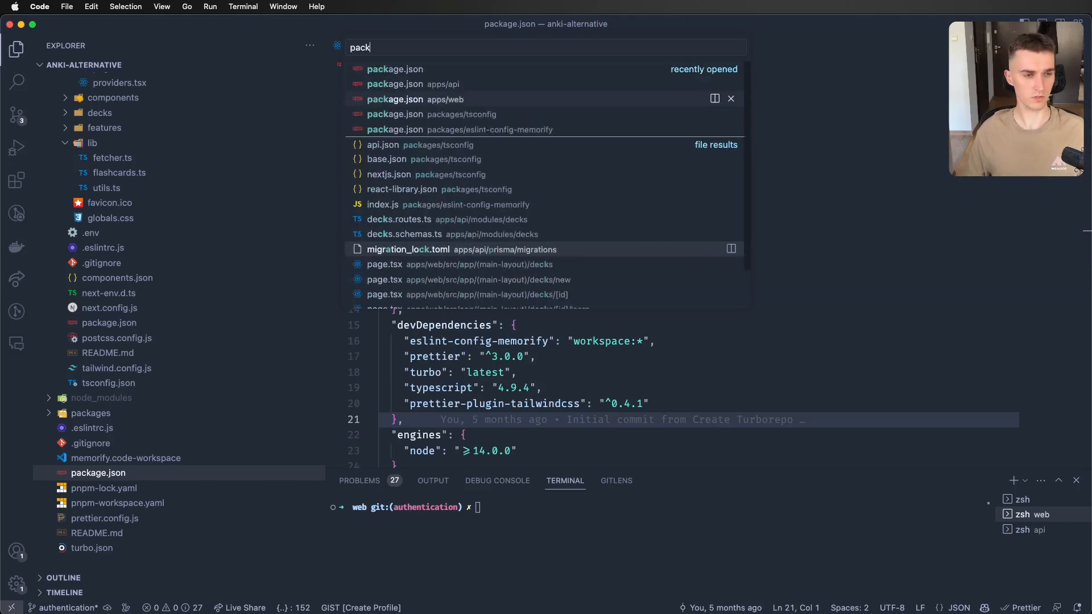
left_click(415, 99)
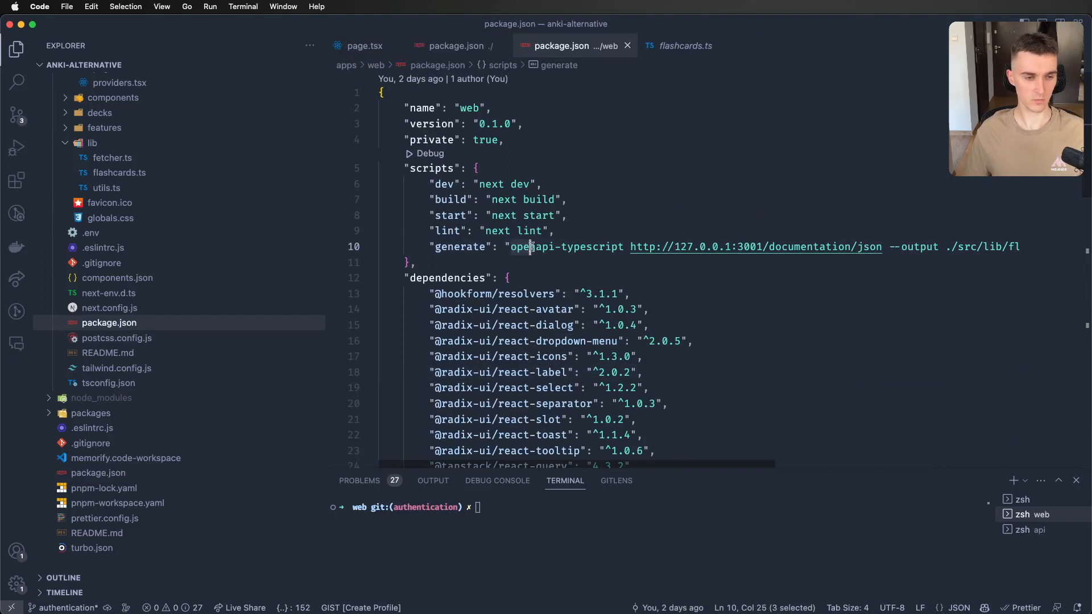
double_click(565, 246)
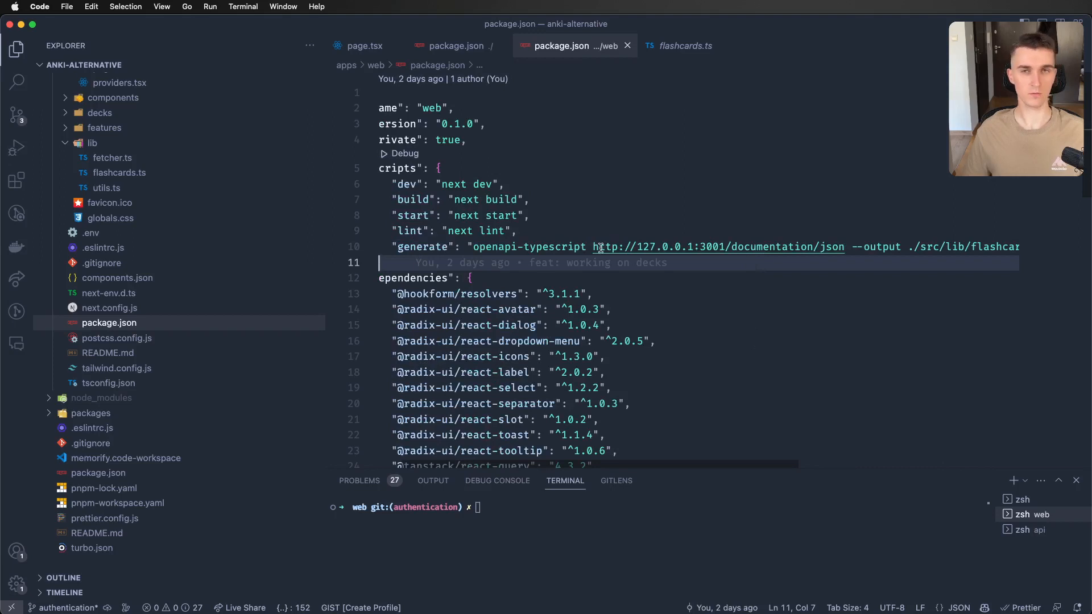
mouse_move(717, 246)
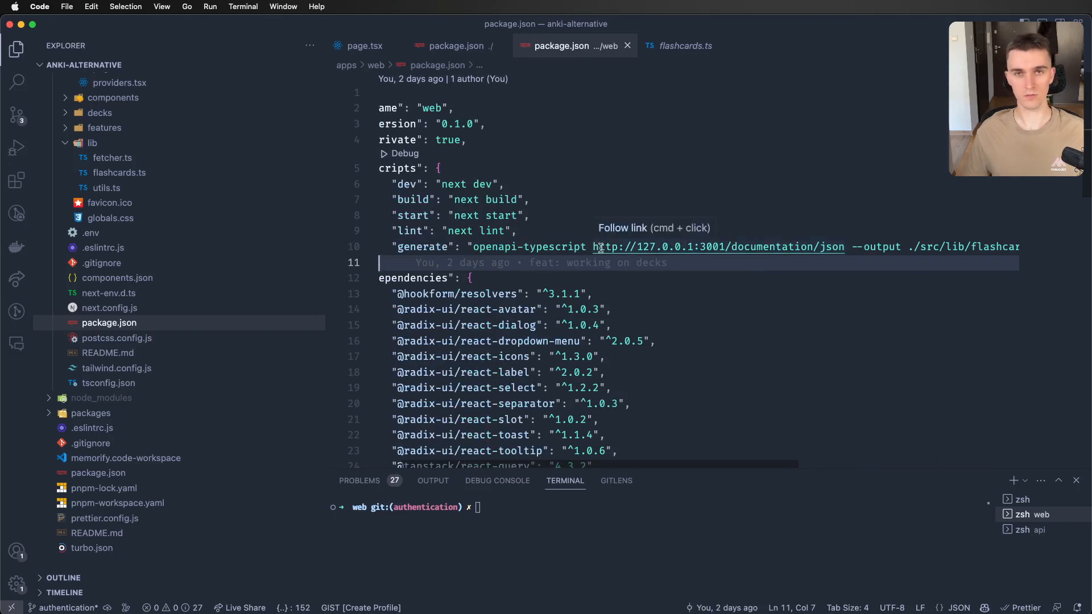
left_click(598, 247)
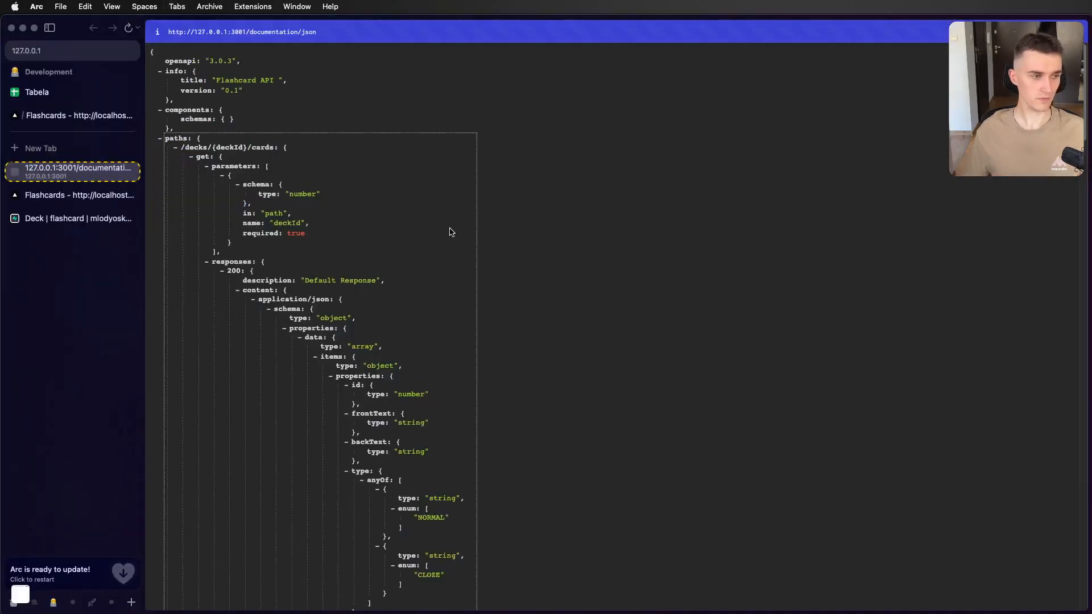
mouse_move(519, 241)
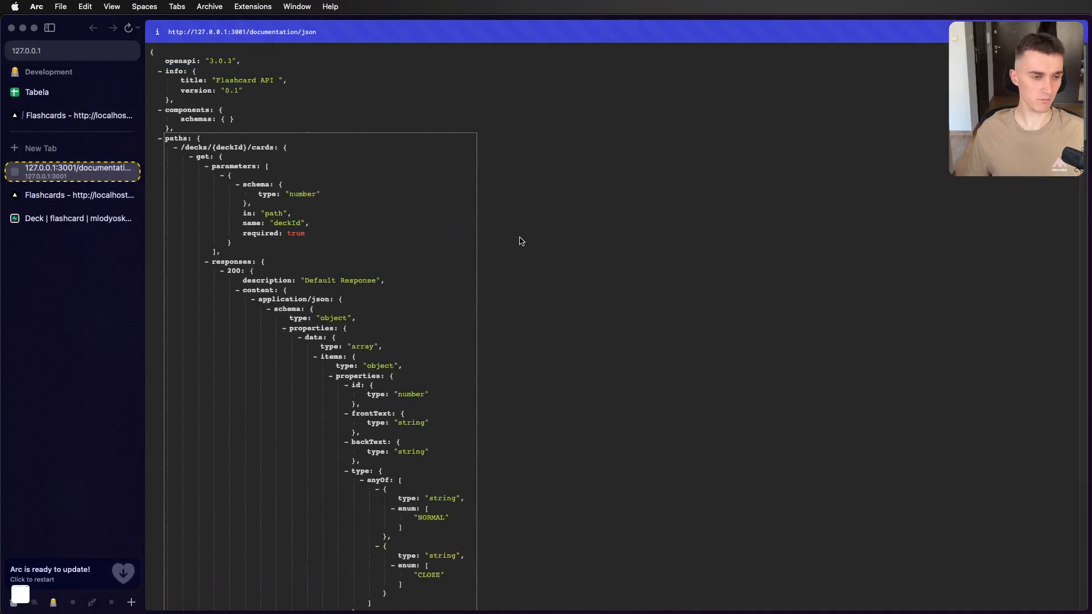
Scroll through the /documentation/json deck and card endpoint schemas in Arc
scroll("down", 3)
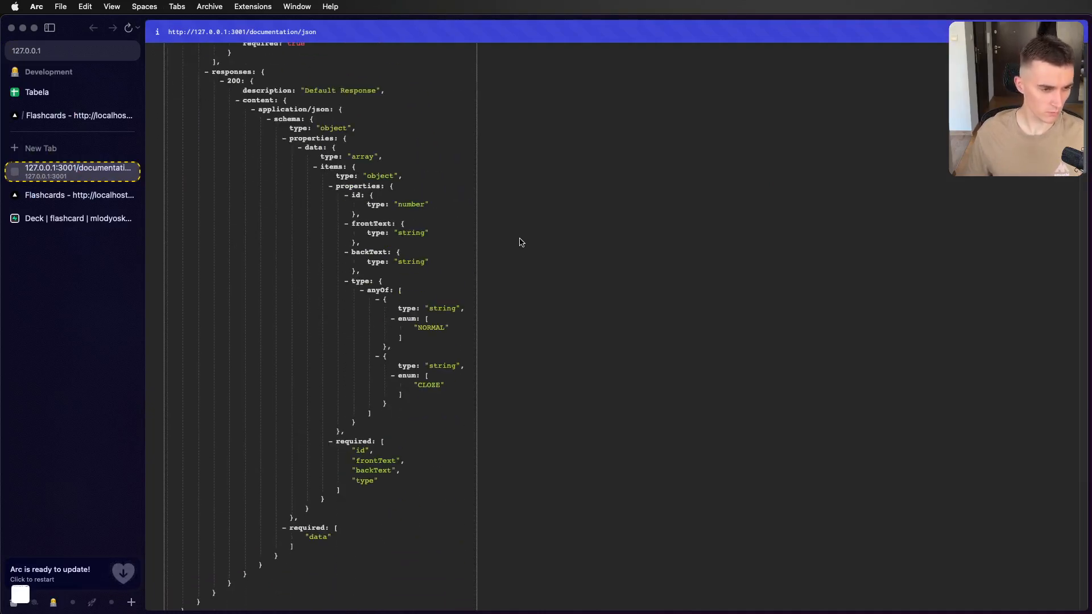
scroll("down", 3)
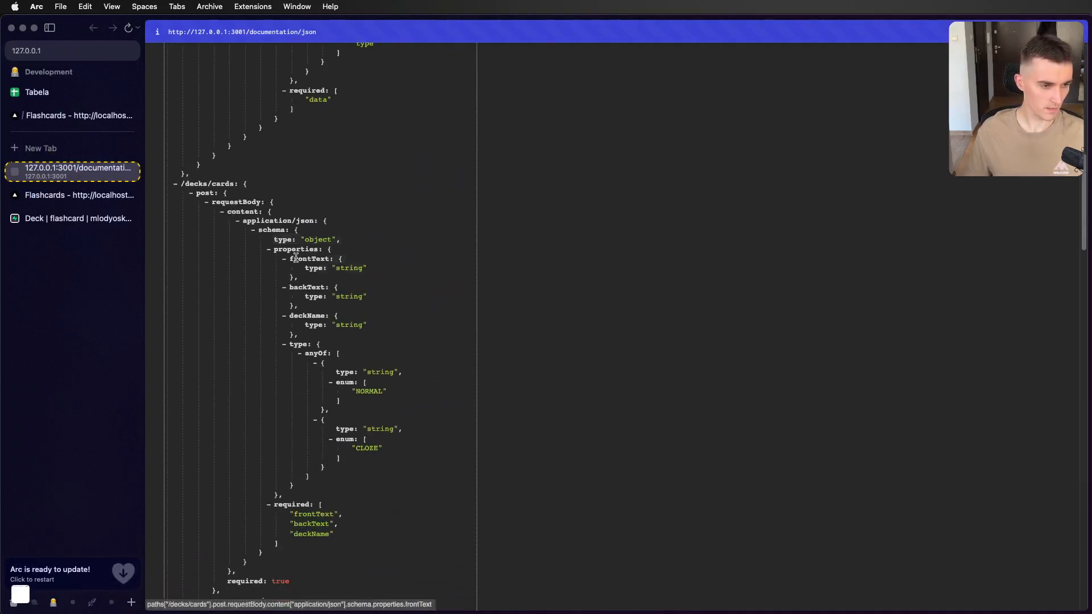
scroll("down", 3)
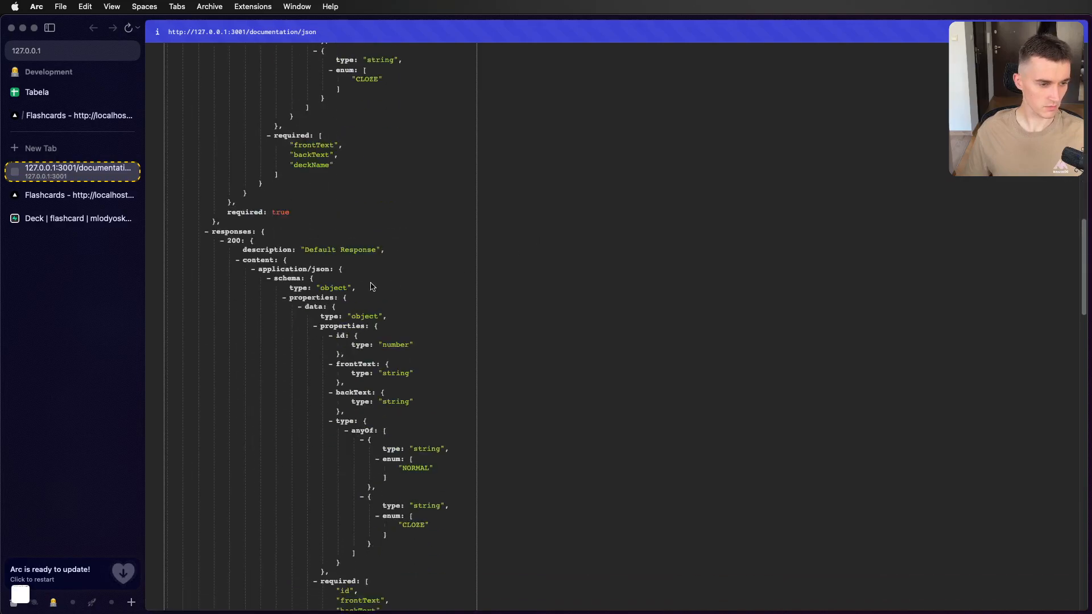
scroll("down", 3)
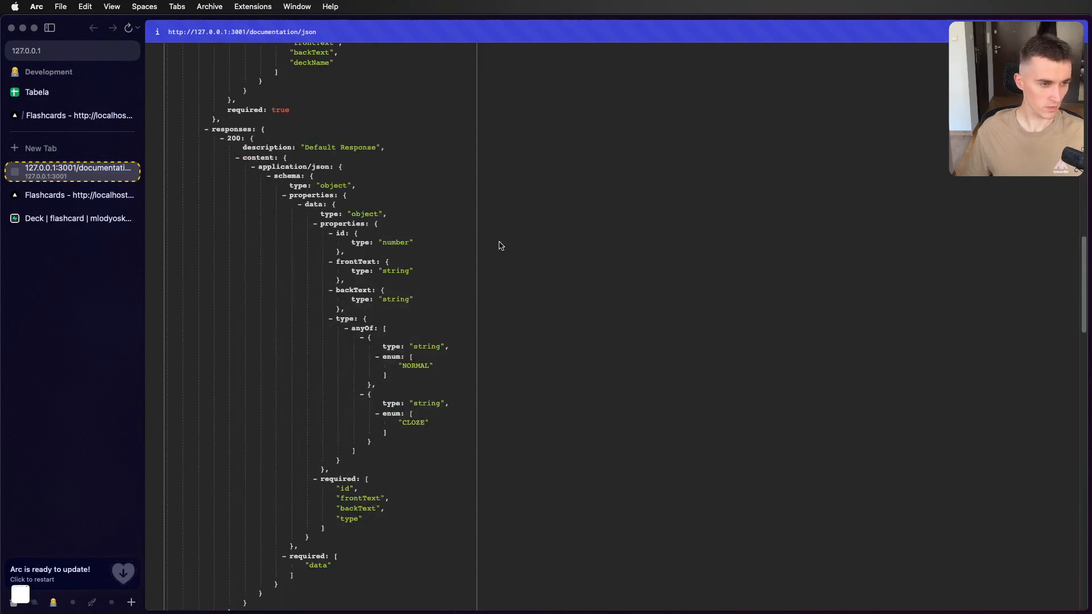
scroll("down", 3)
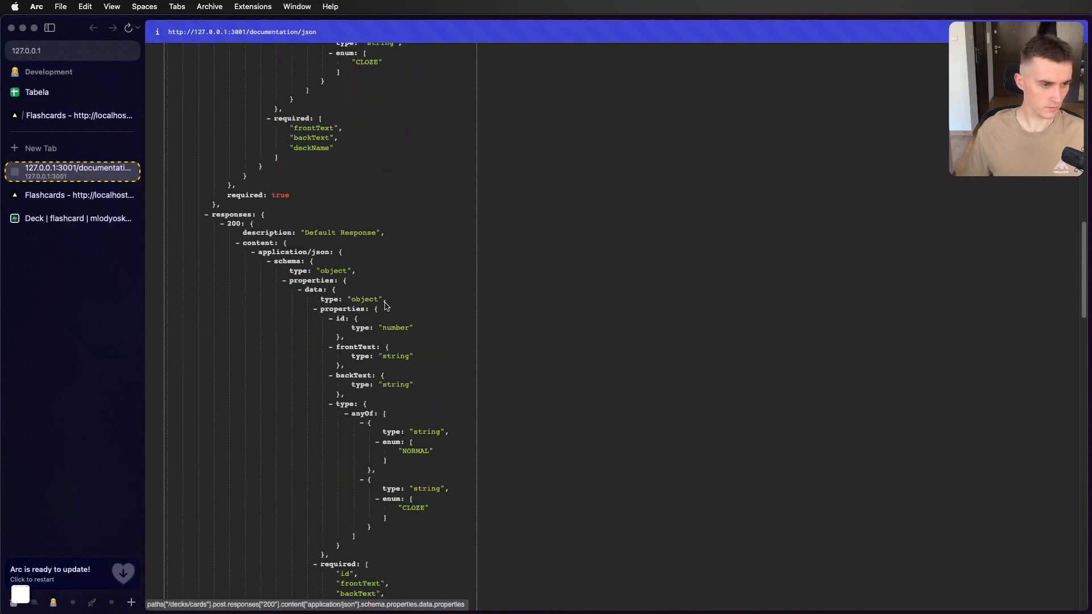
scroll("down", 3)
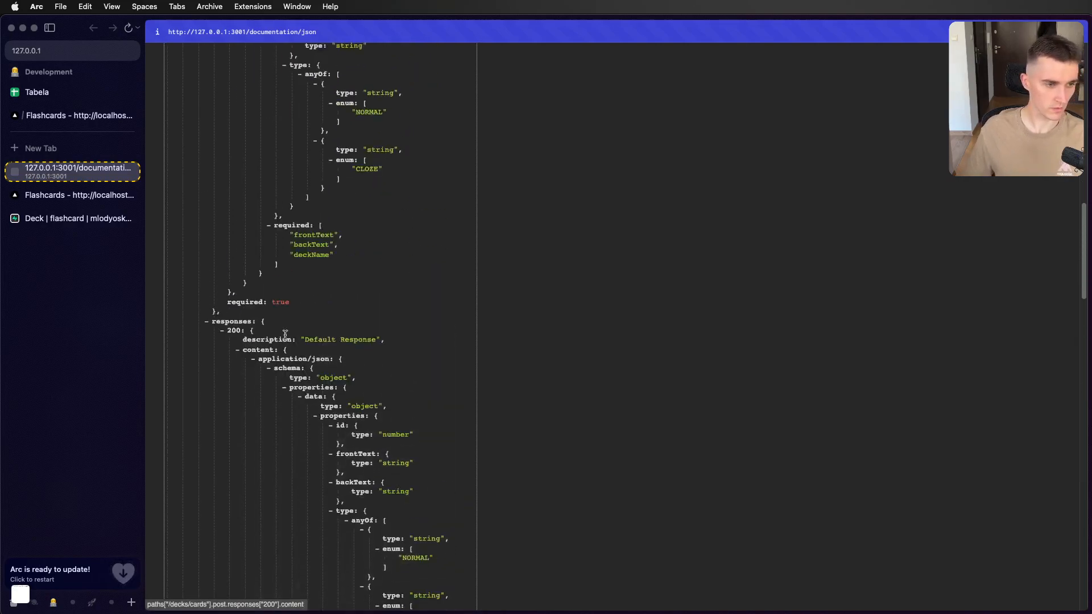
scroll("down", 3)
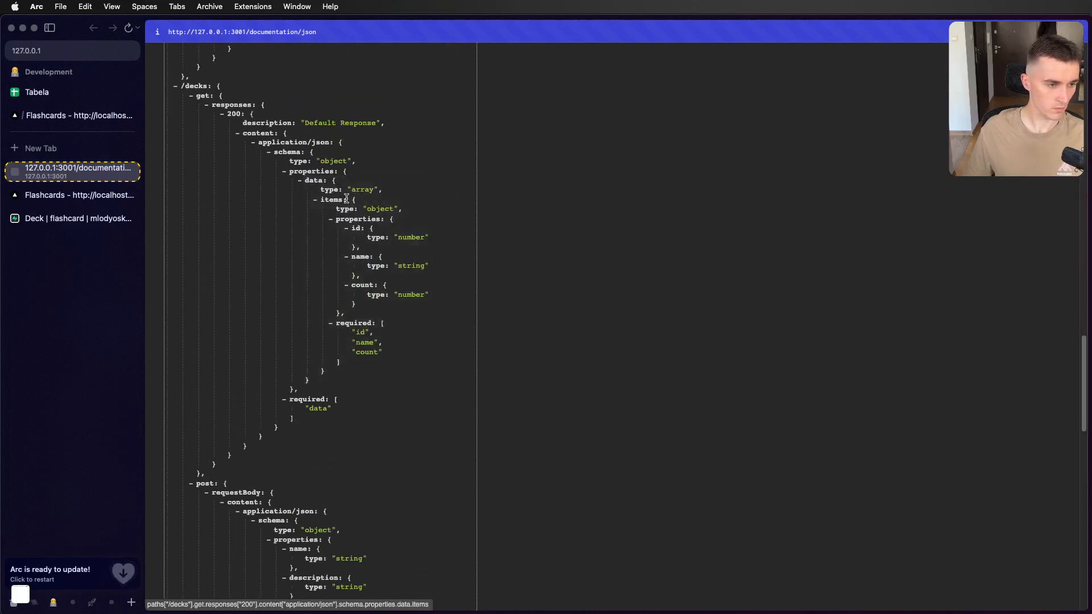
scroll("down", 3)
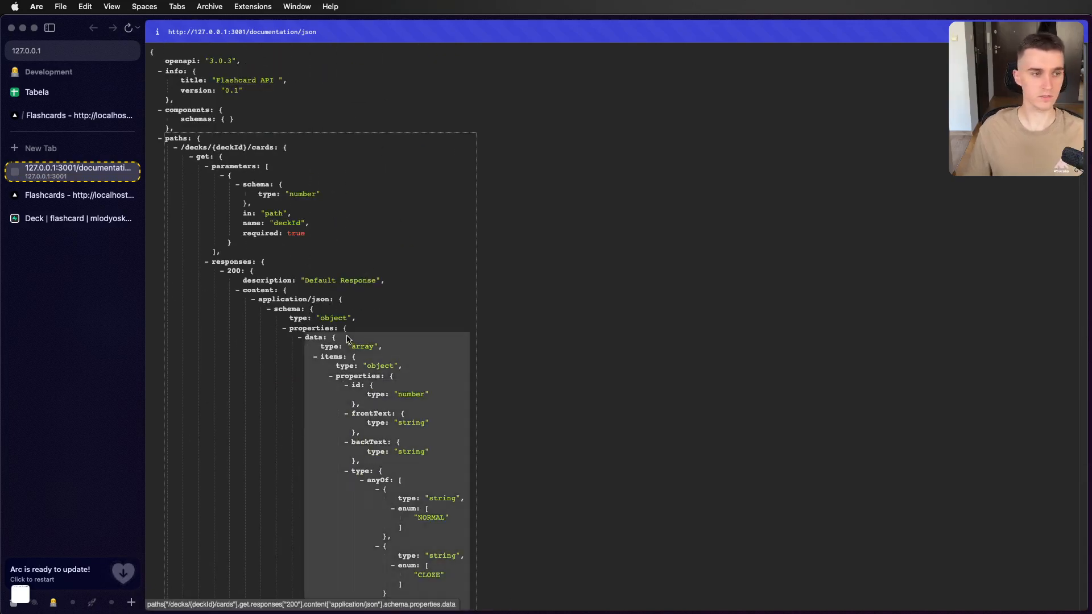
left_click(79, 171)
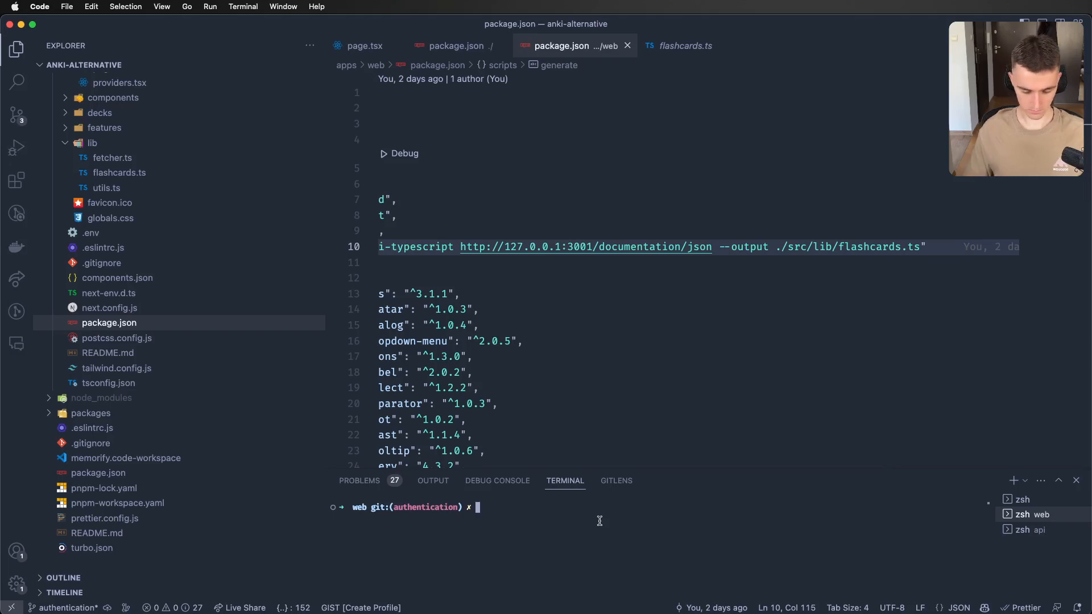
Run 'pnpm run generate', then open the generated flashcards.ts
type("pnpm run generate")
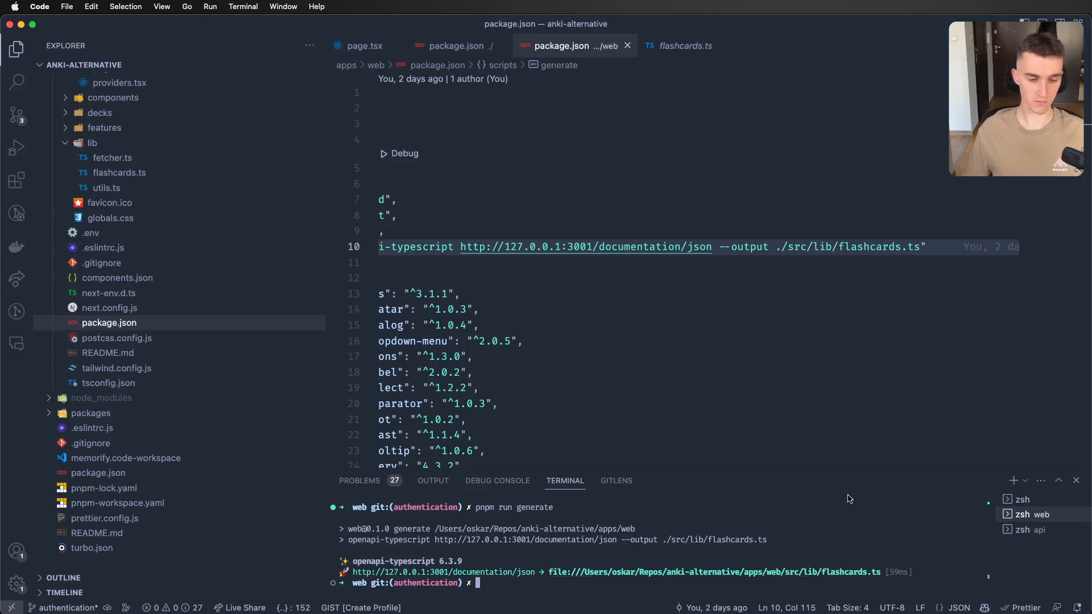
type("flash")
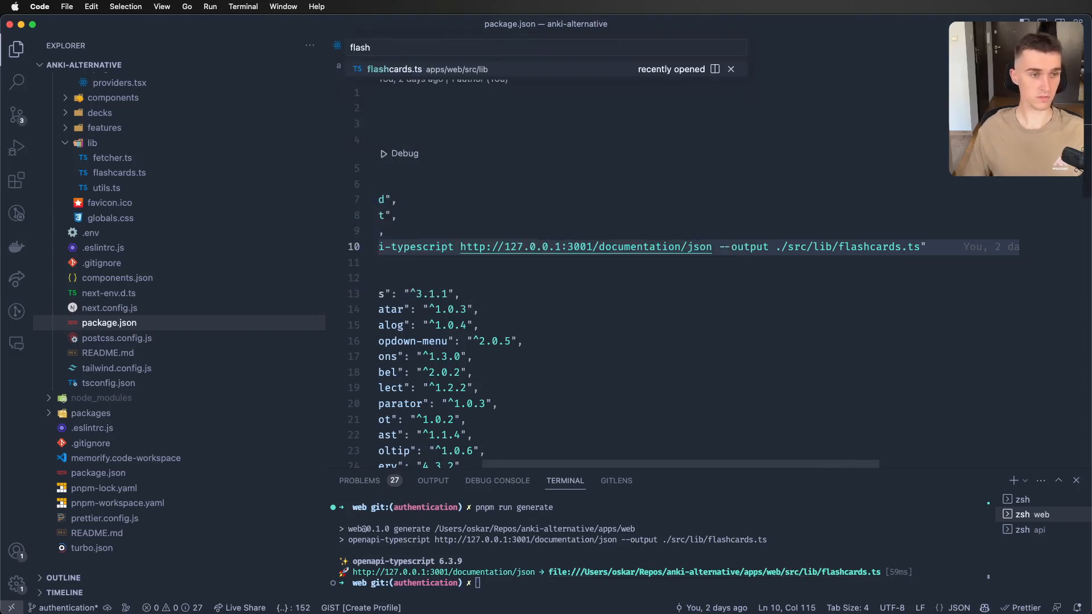
left_click(394, 69)
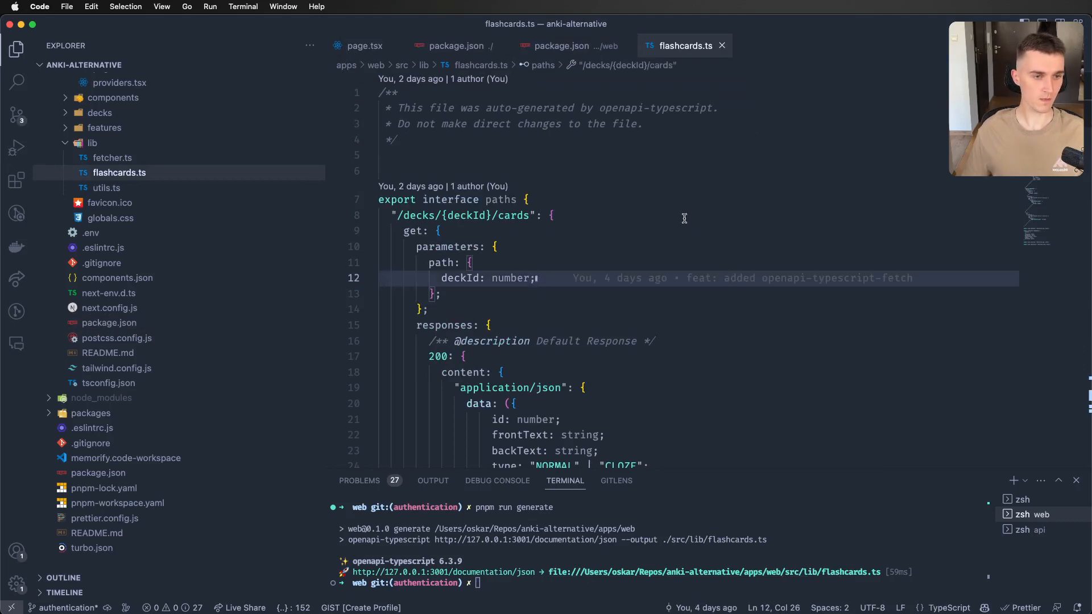
scroll("down", 3)
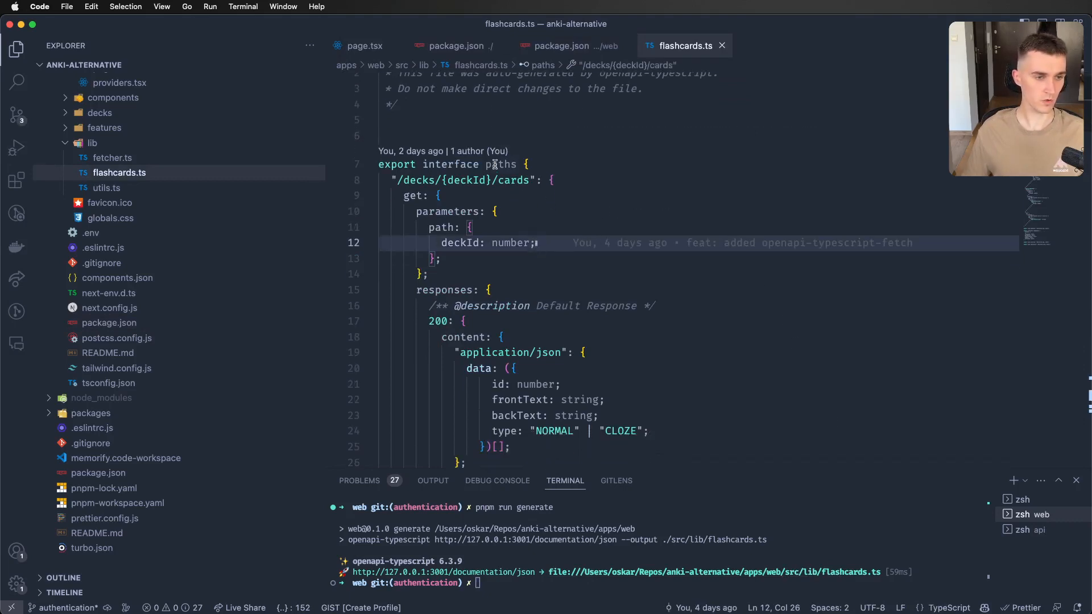
Select the /decks/{deckId}/cards path and scroll through the paths interface
double_click(500, 164)
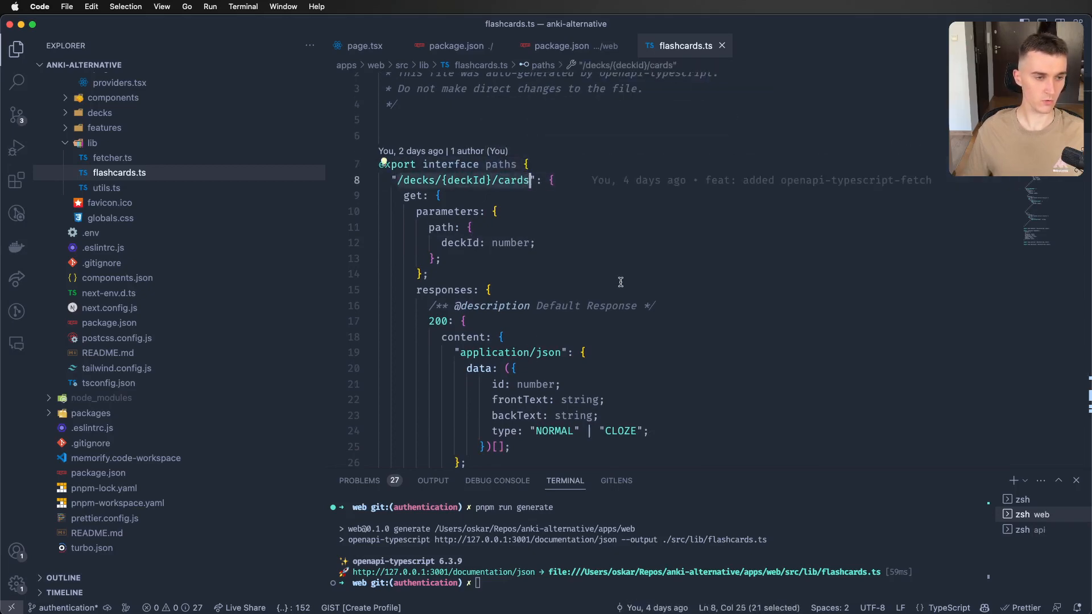
scroll("down", 3)
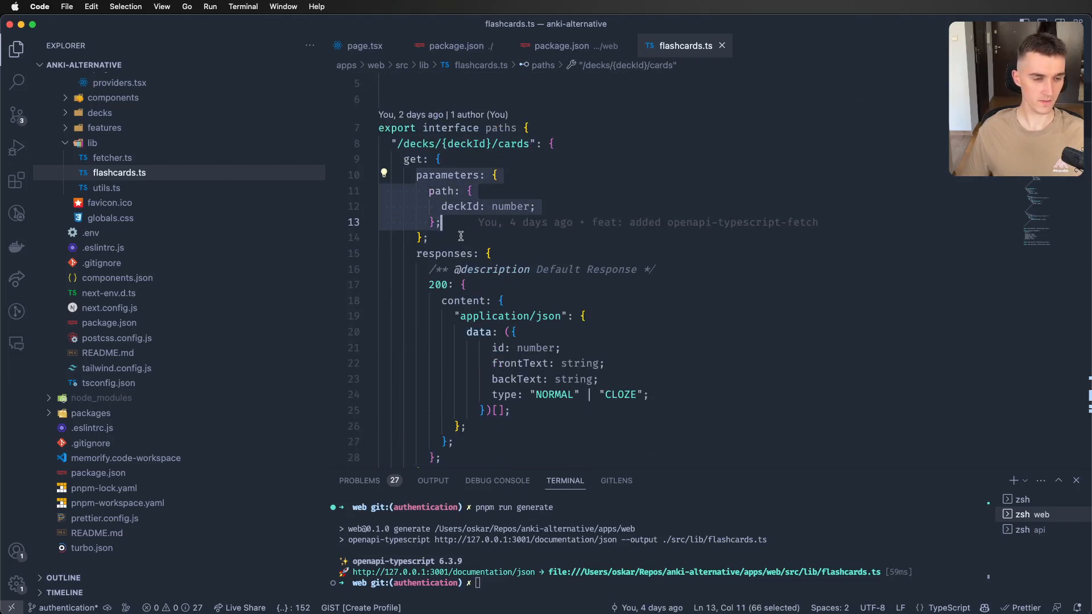
scroll("down", 3)
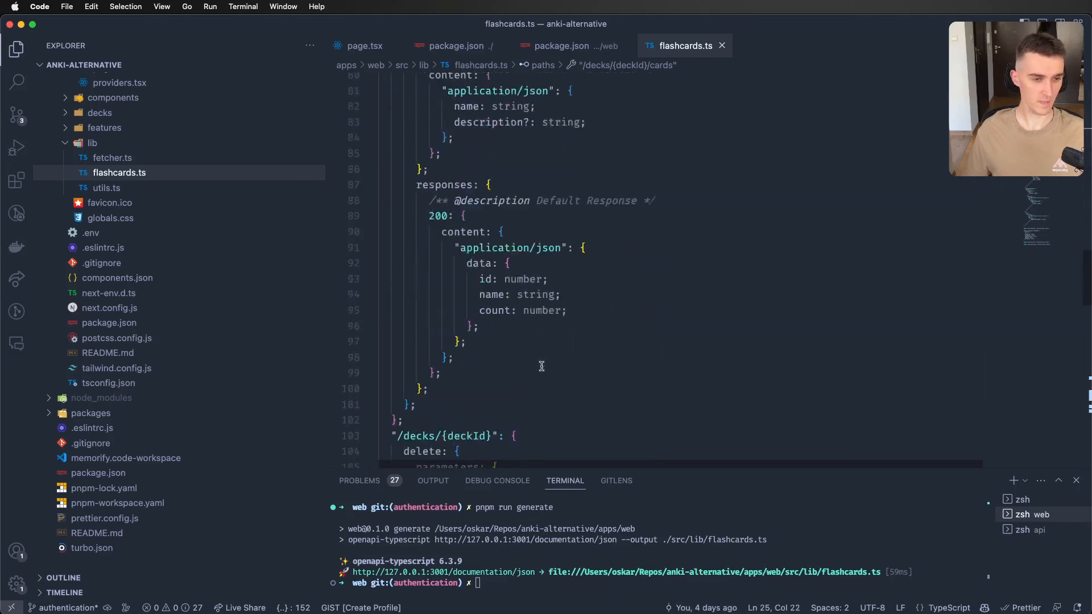
scroll("down", 3)
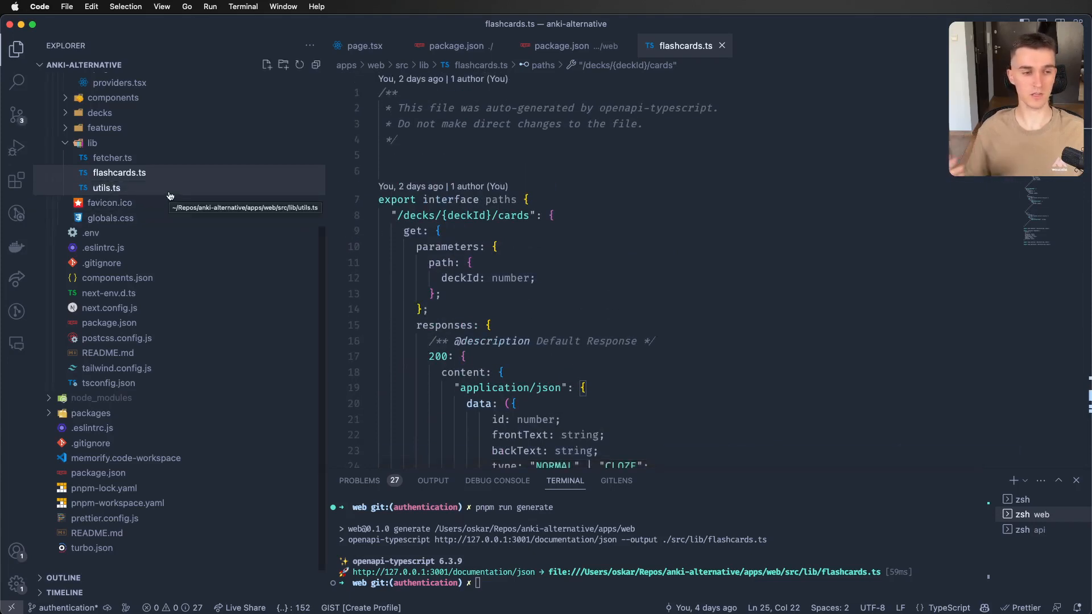
Open fetcher.ts and inspect the imported Fetcher and the getAllDecks function
left_click(106, 187)
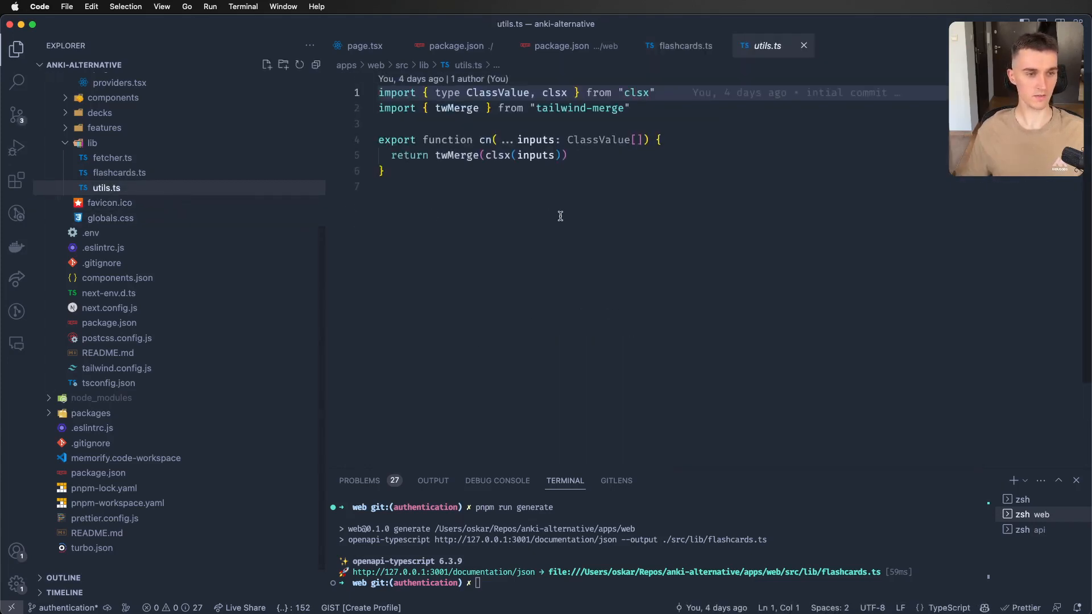
left_click(113, 157)
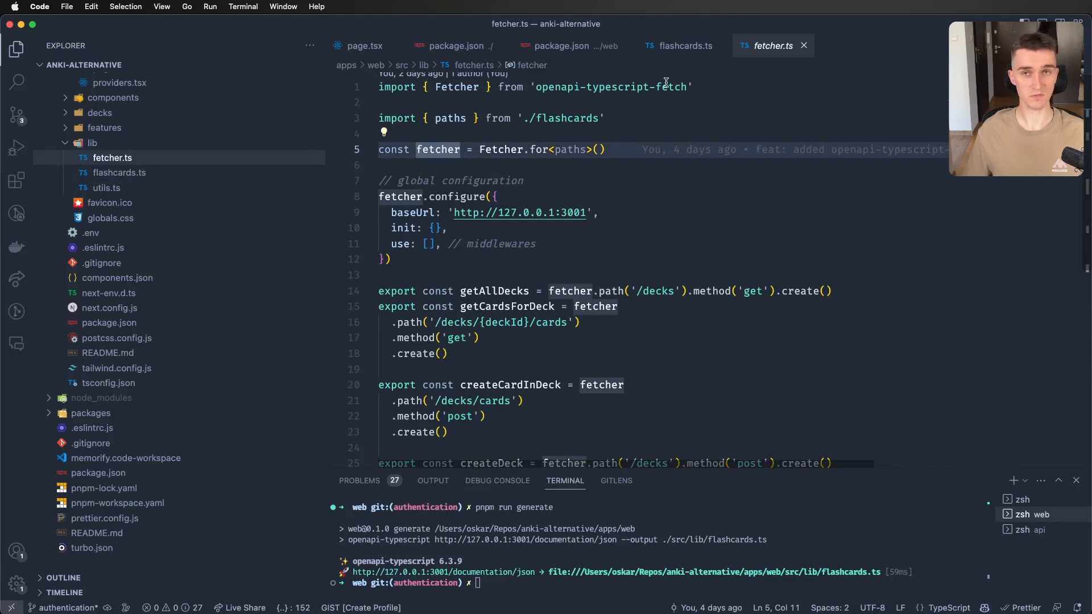
double_click(456, 86)
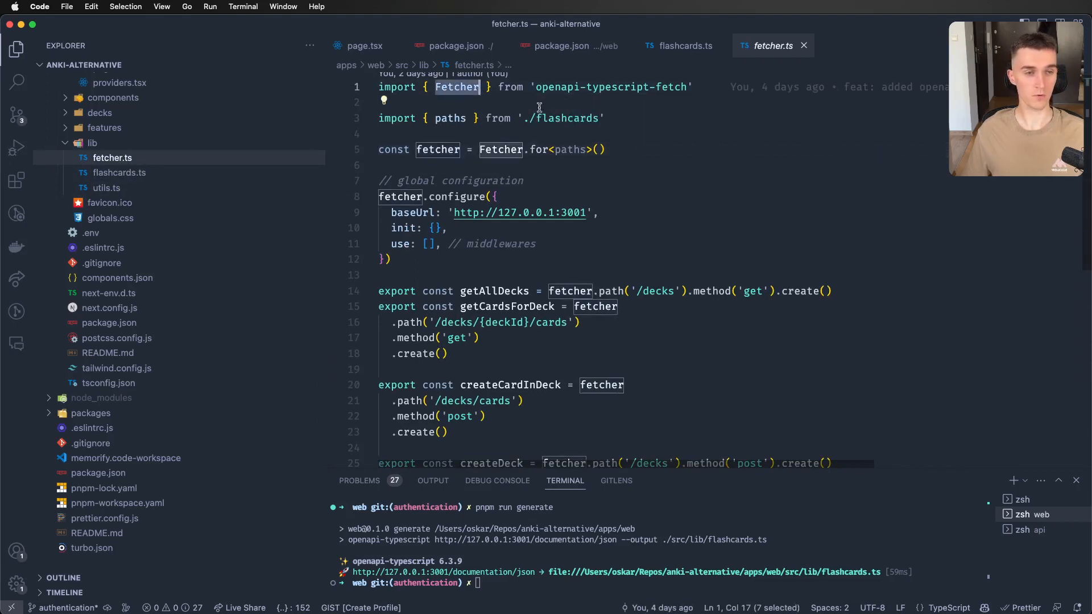
mouse_move(527, 177)
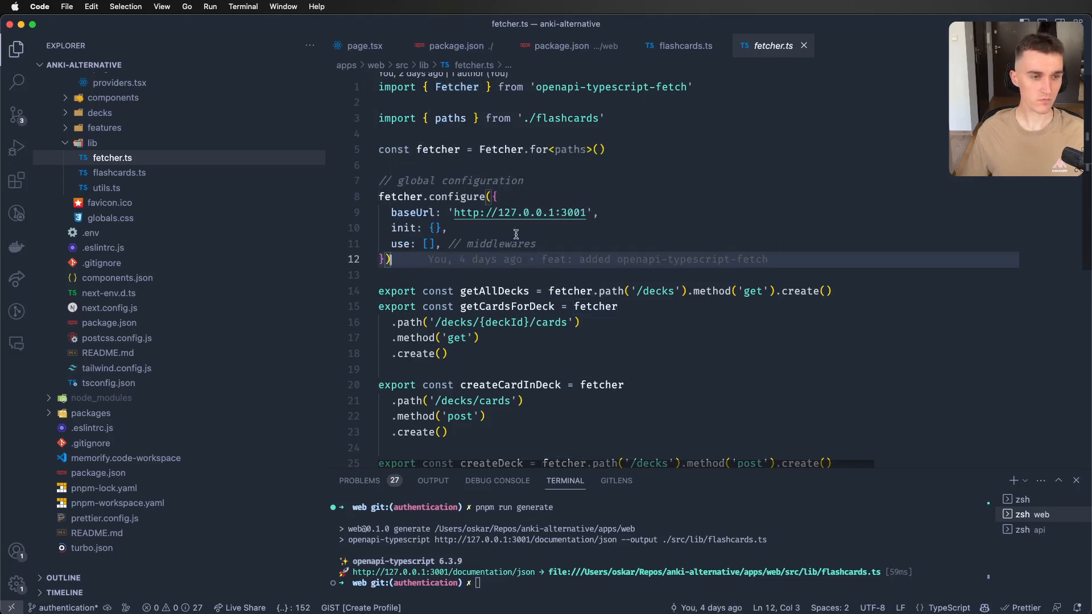
mouse_move(438, 149)
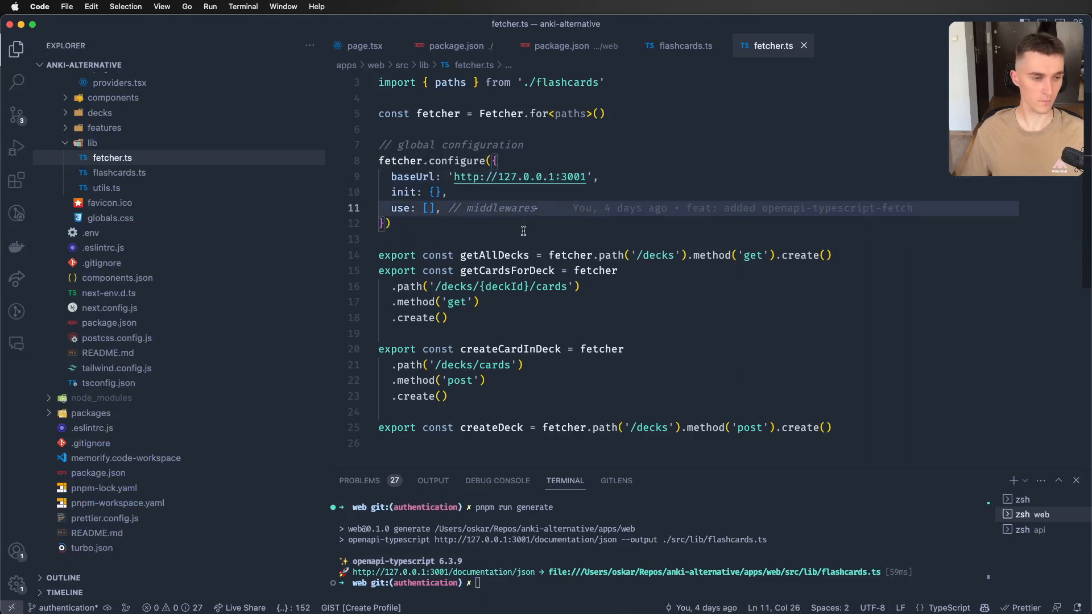
double_click(495, 254)
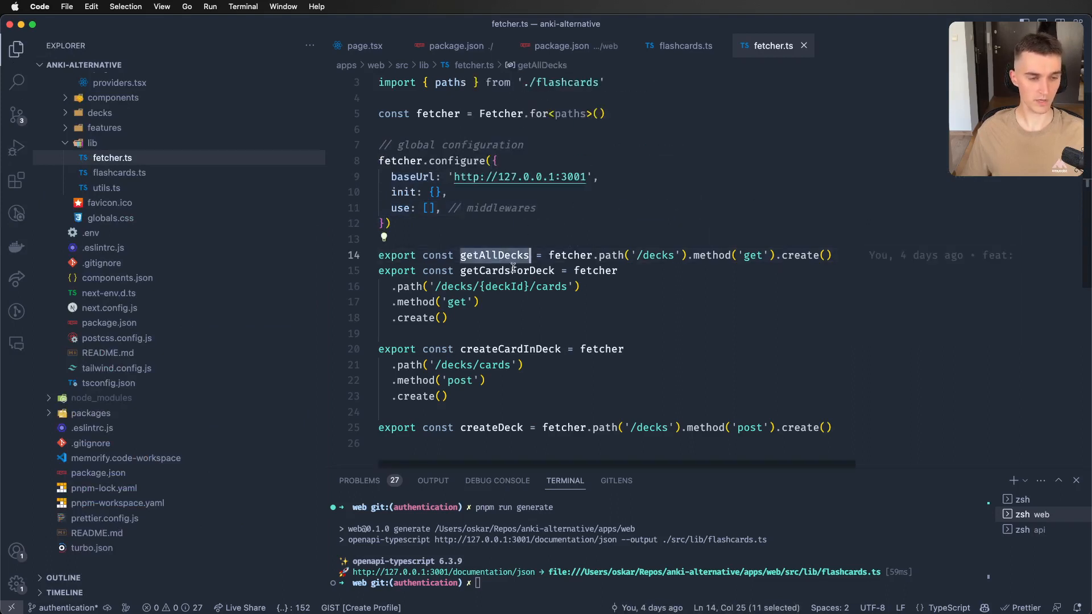
mouse_move(506, 270)
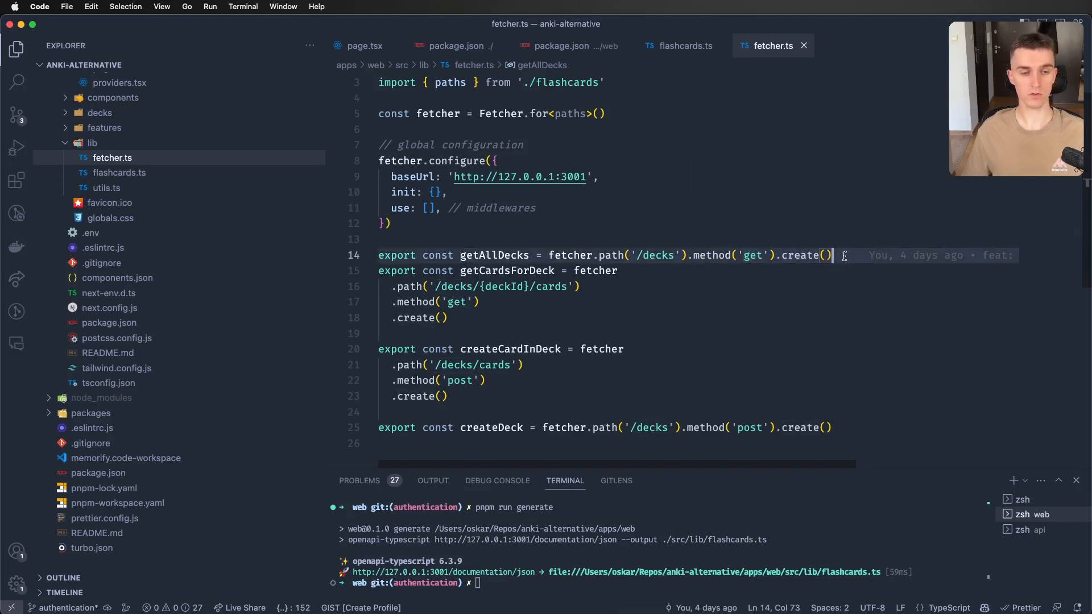
double_click(494, 254)
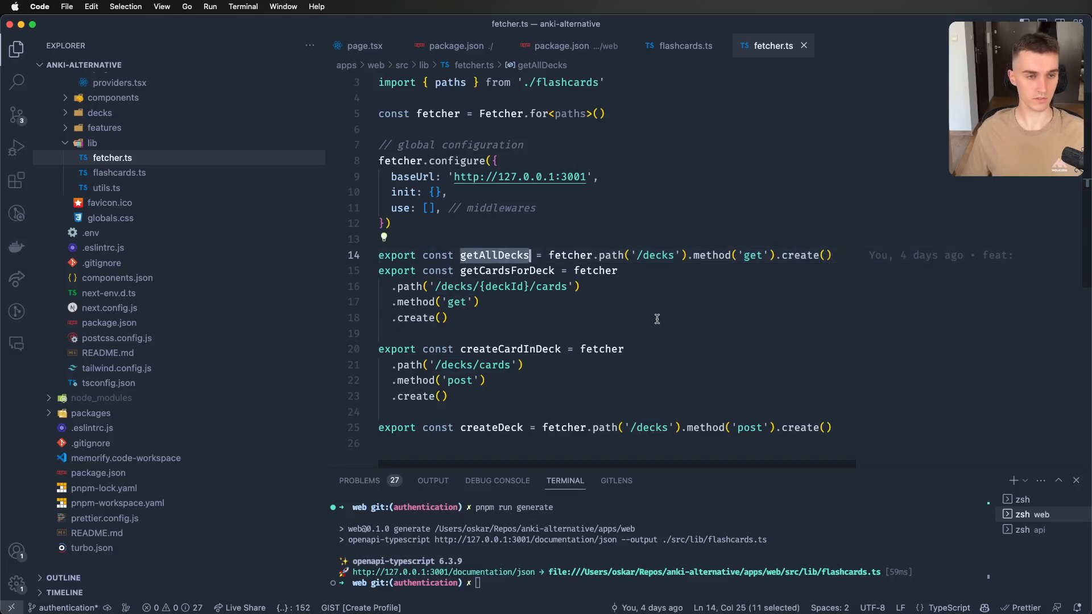
Trace the getAllDecks import in page.tsx, then Quick Open 'cards.rou' for cards.routes.ts
left_click(16, 81)
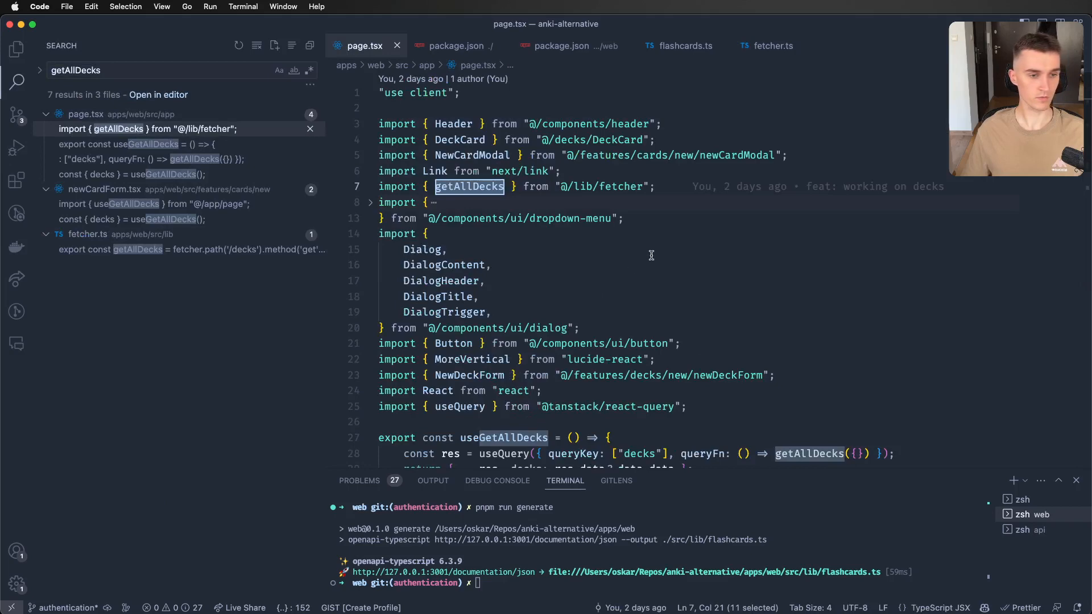
scroll("down", 3)
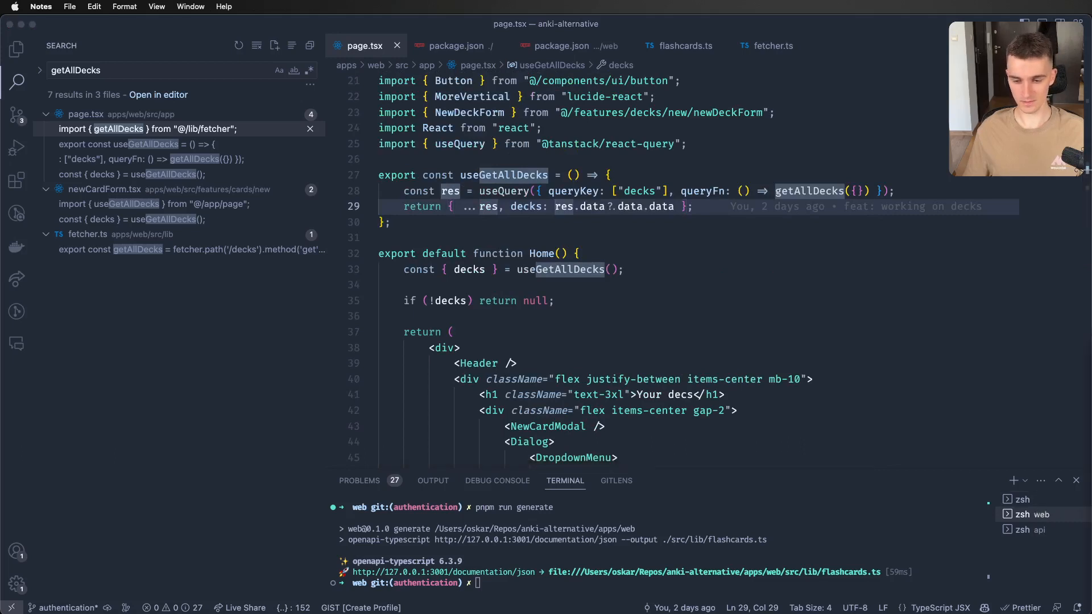
mouse_move(927, 458)
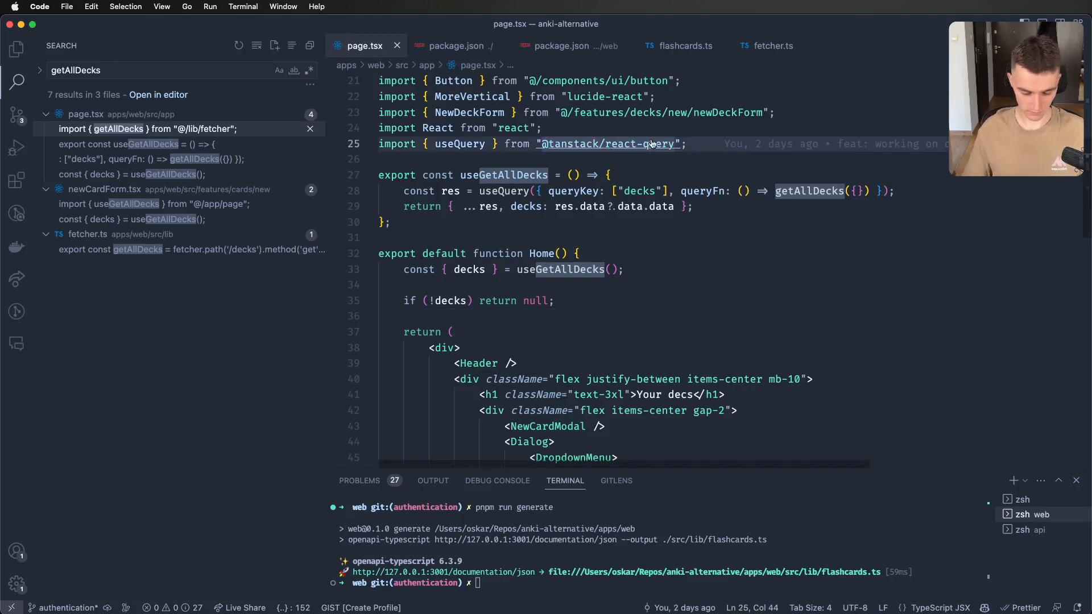
type("cards.rou")
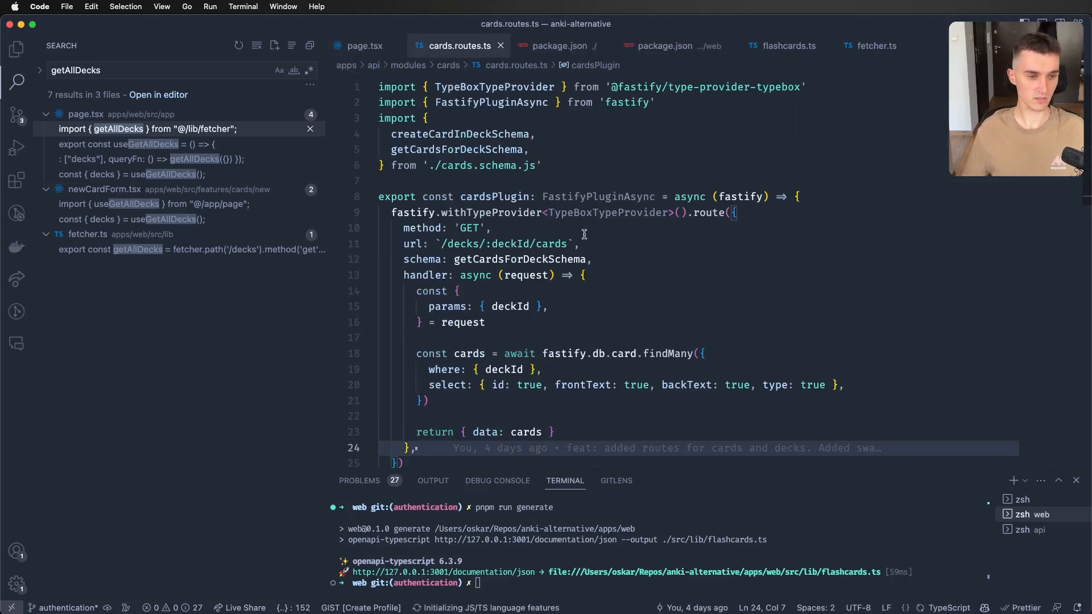
Open cards.schema.ts from the cards route and inspect cardSchema's Type.String fields
scroll("down", 3)
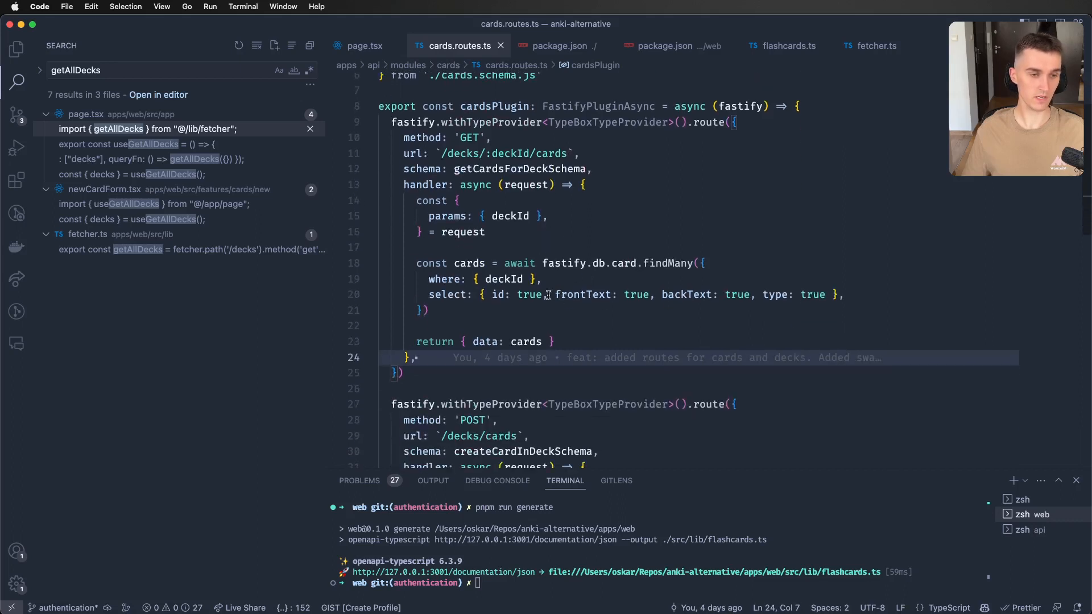
left_click(562, 45)
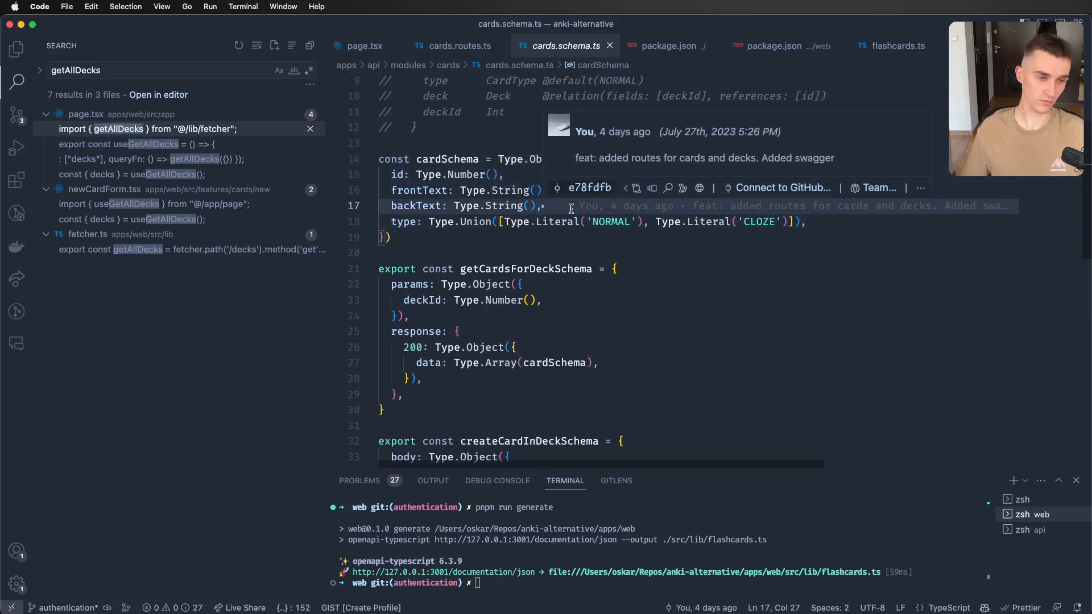
double_click(507, 205)
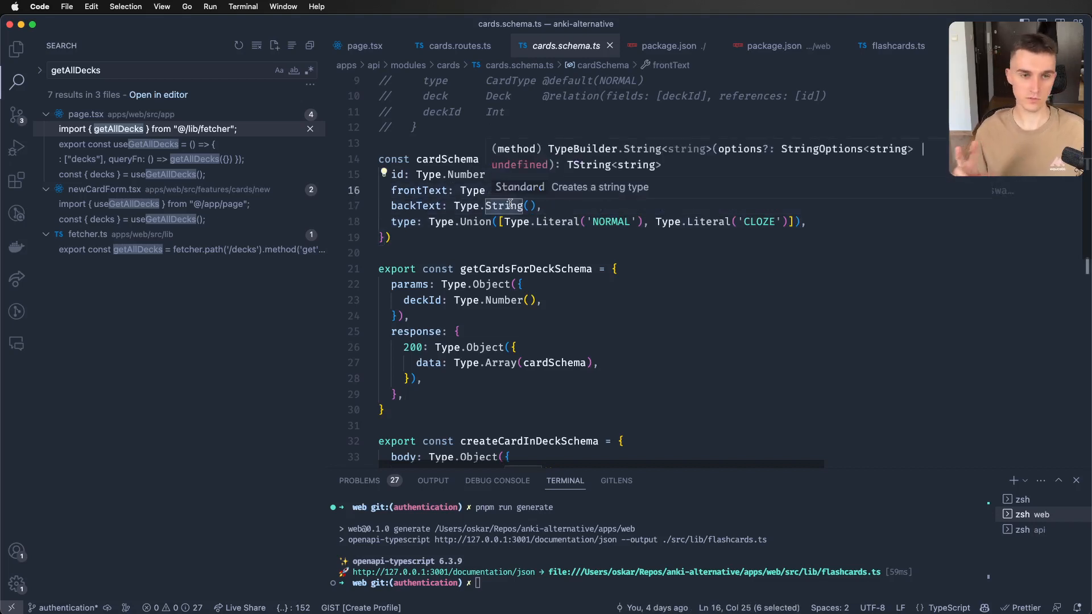
mouse_move(785, 66)
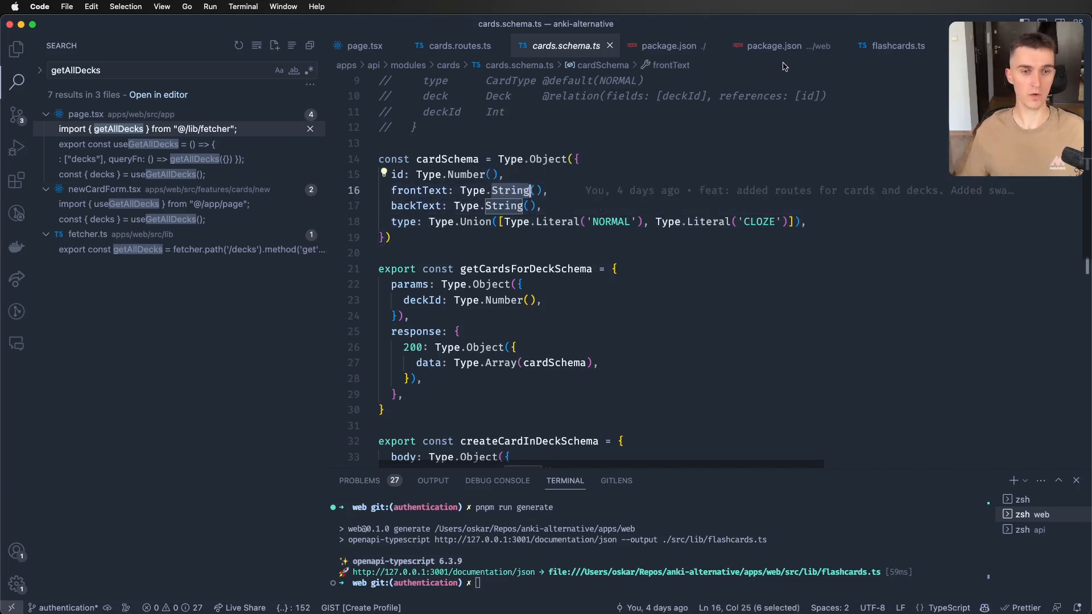
left_click(773, 46)
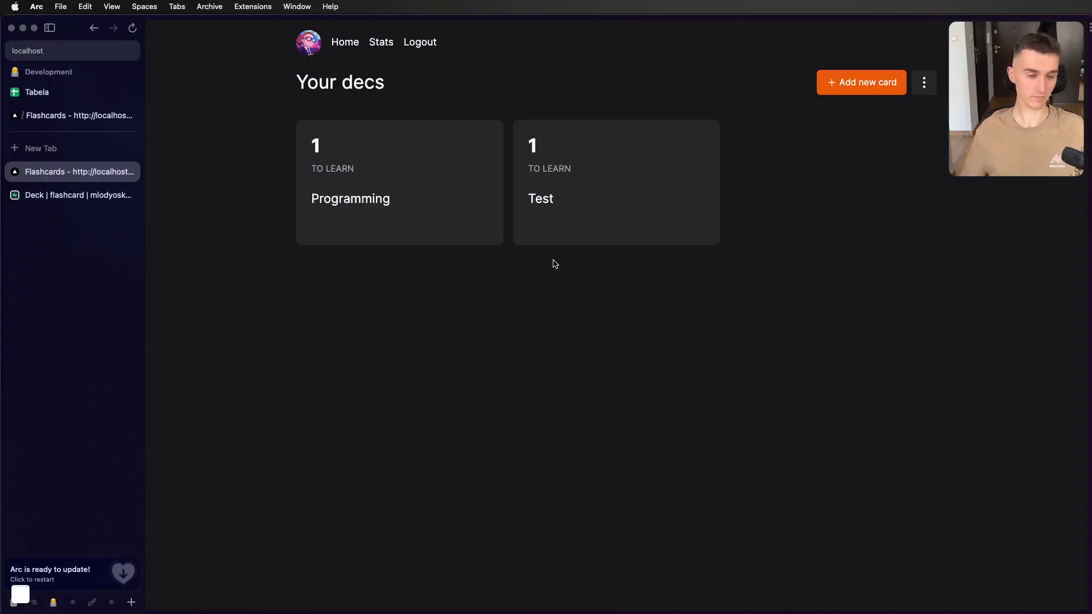
View the Flashcards home page in Arc listing the Programming and Test decks
key("cmd+a")
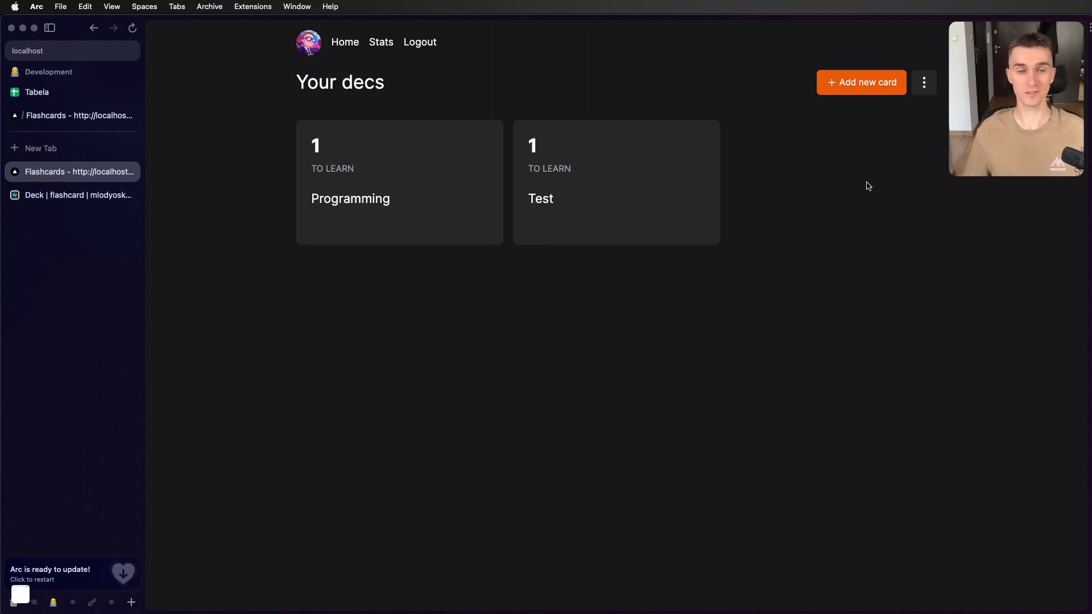
mouse_move(888, 198)
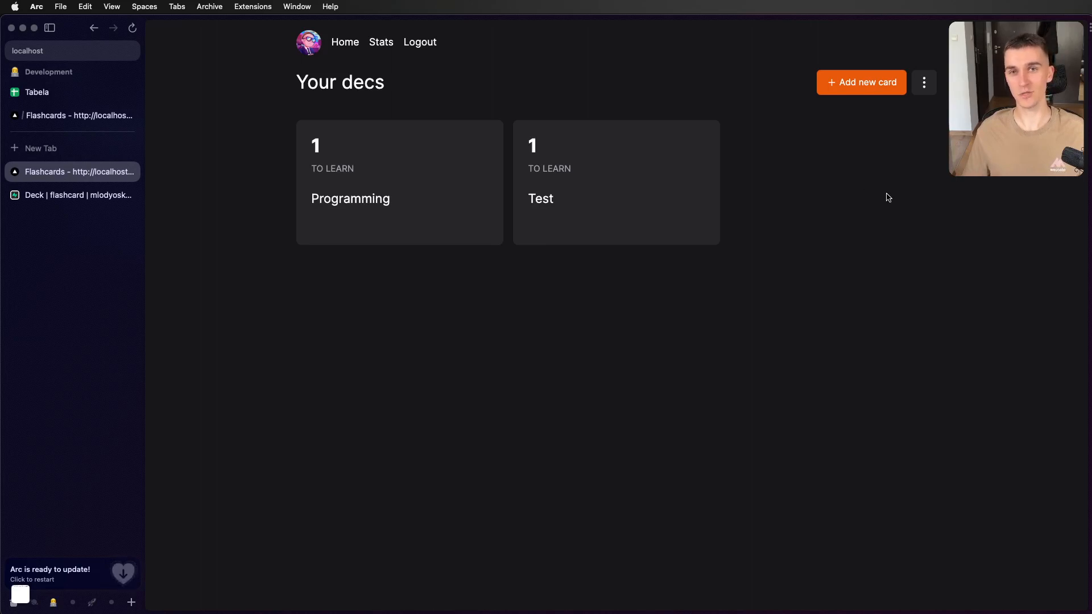